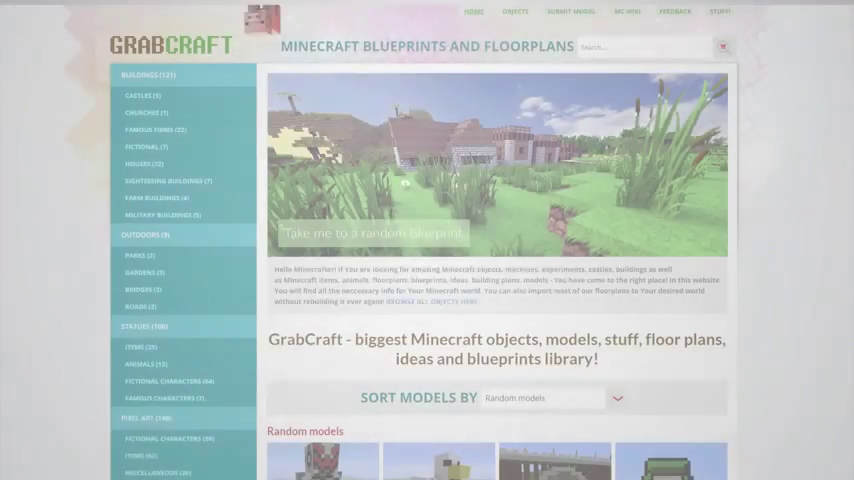
- Browse down through the random models and the Suburban House 1 floor-plan layer
{"action": "scroll", "scroll_direction": "down", "scroll_amount": 3}
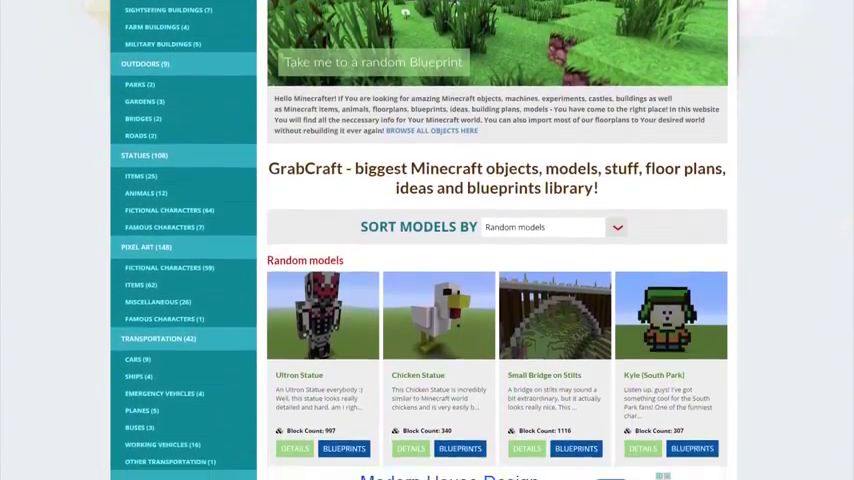
{"action": "scroll", "scroll_direction": "down", "scroll_amount": 3}
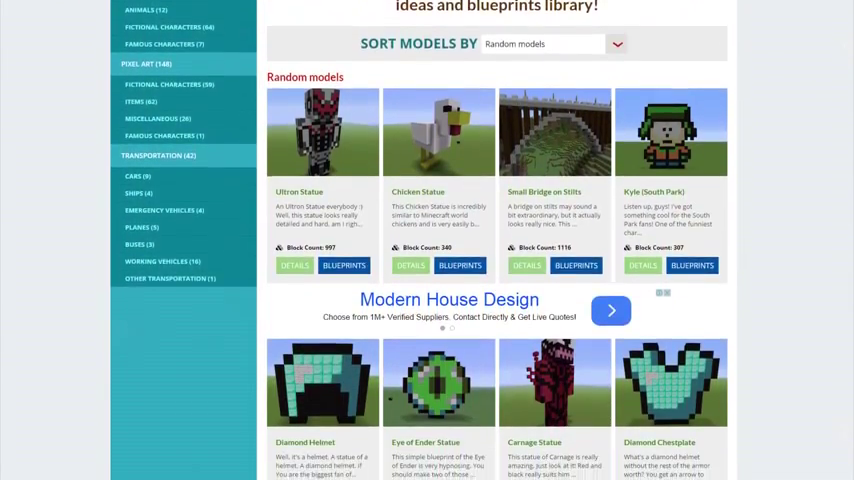
{"action": "scroll", "scroll_direction": "down", "scroll_amount": 3}
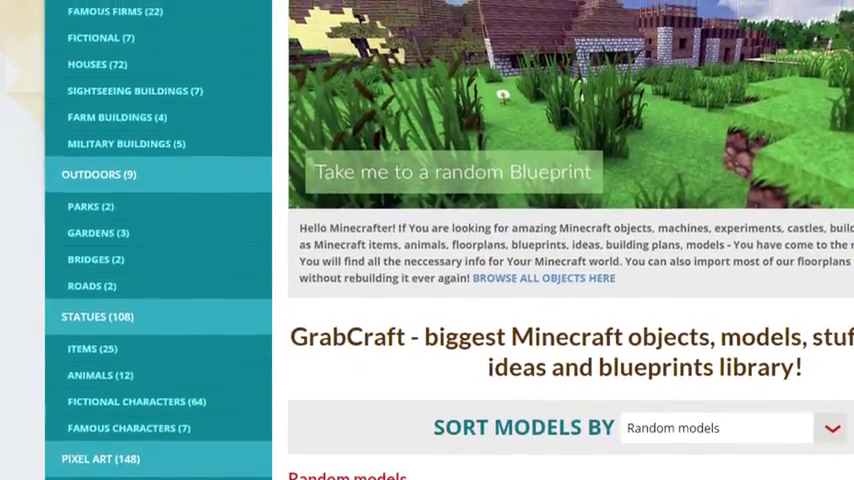
{"action": "scroll", "scroll_direction": "up", "scroll_amount": 3}
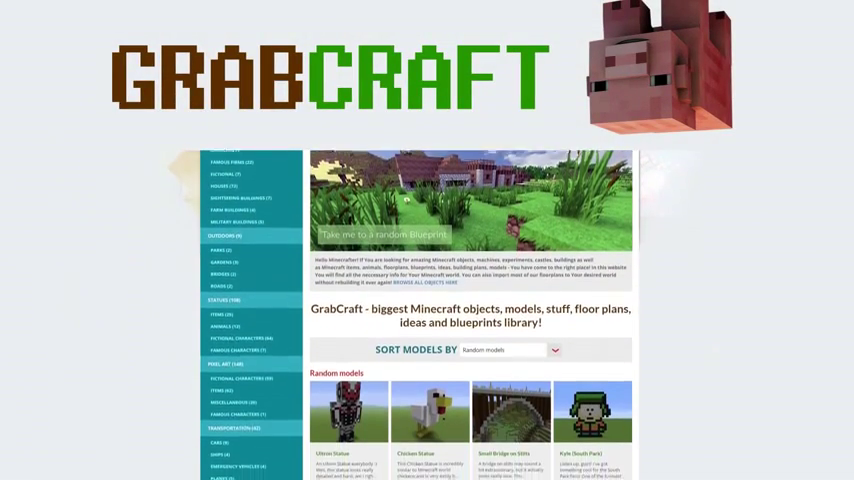
{"action": "scroll", "scroll_direction": "down", "scroll_amount": 3}
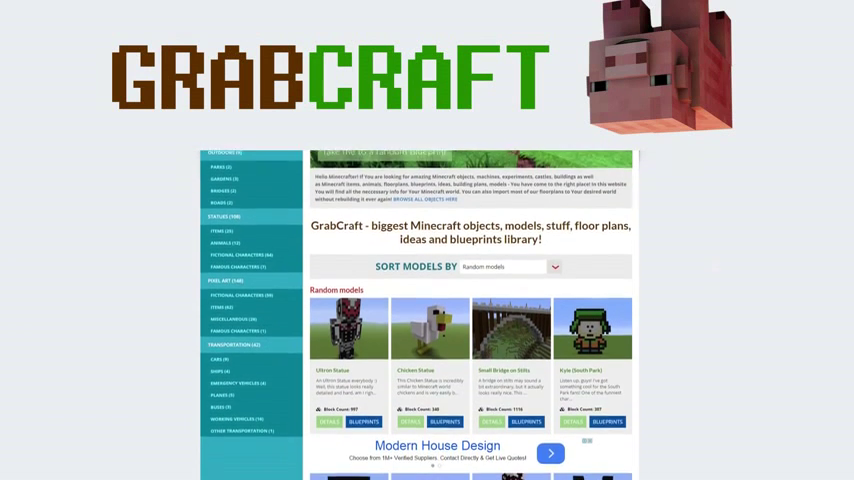
{"action": "scroll", "scroll_direction": "down", "scroll_amount": 3}
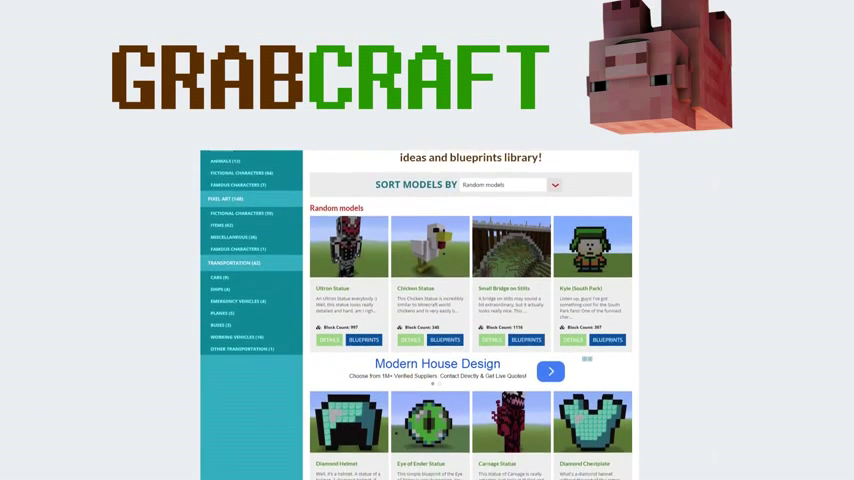
{"action": "scroll", "scroll_direction": "down", "scroll_amount": 3}
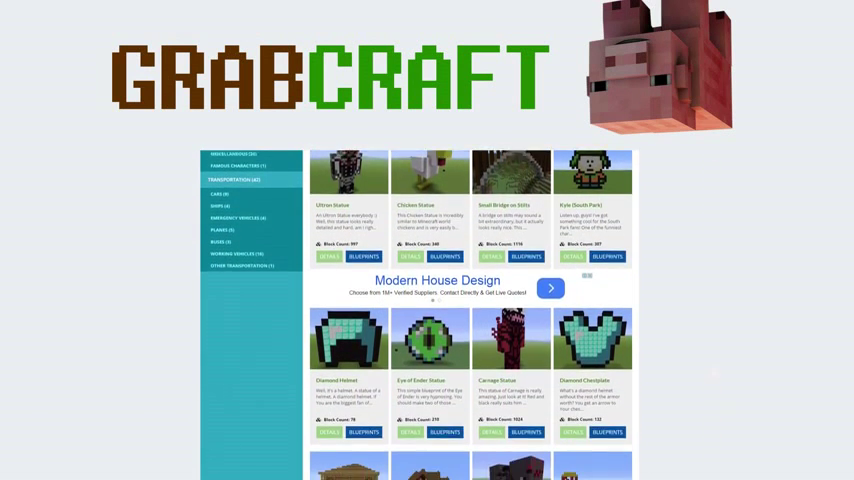
{"action": "scroll", "scroll_direction": "down", "scroll_amount": 3}
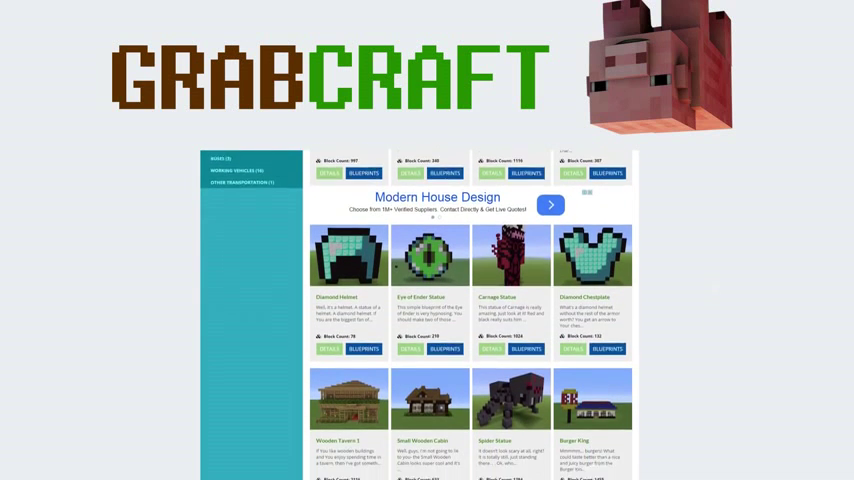
{"action": "scroll", "scroll_direction": "down", "scroll_amount": 3}
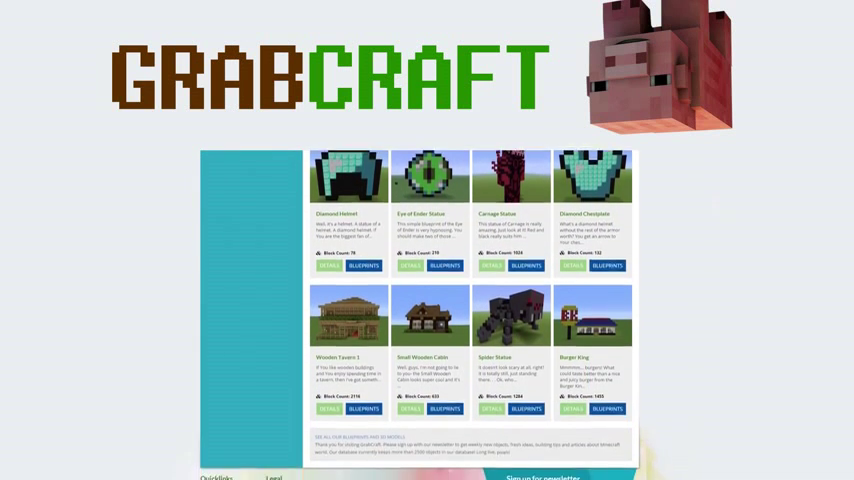
{"action": "scroll", "scroll_direction": "down", "scroll_amount": 3}
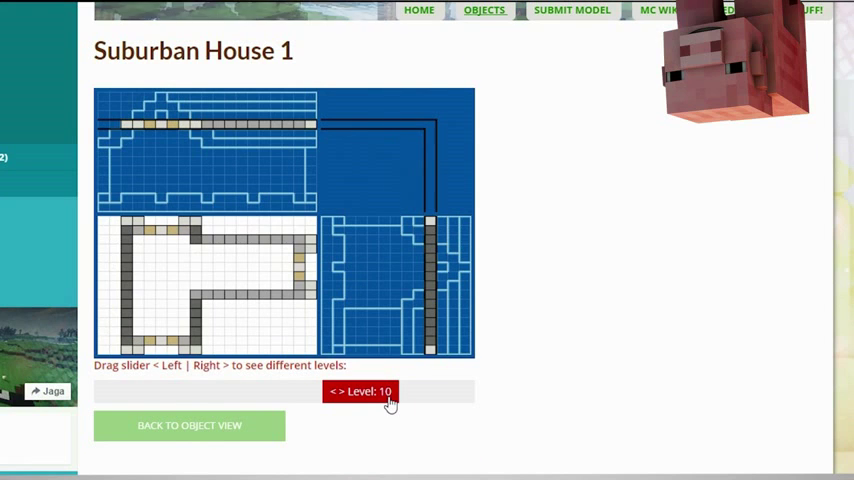
- Enter the name 'Grab Craft' into the newsletter sign-up form
{"action": "left_click", "coordinate": [188, 424]}
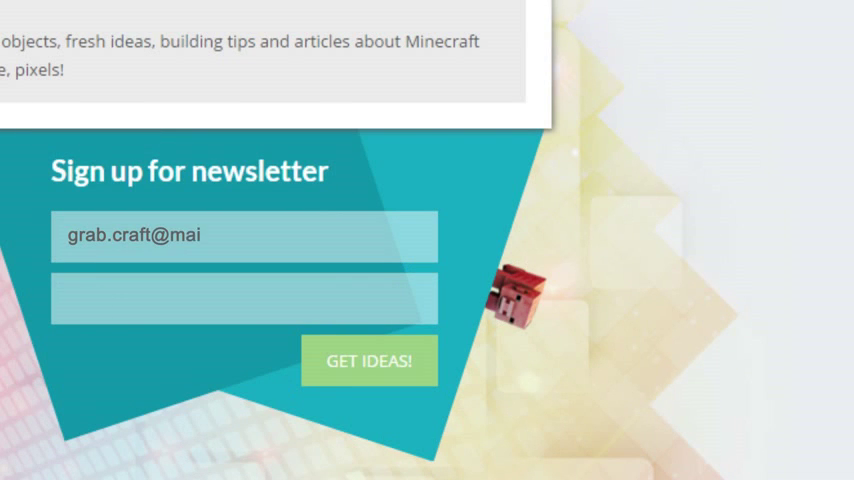
{"action": "type", "text": "Grab Craft"}
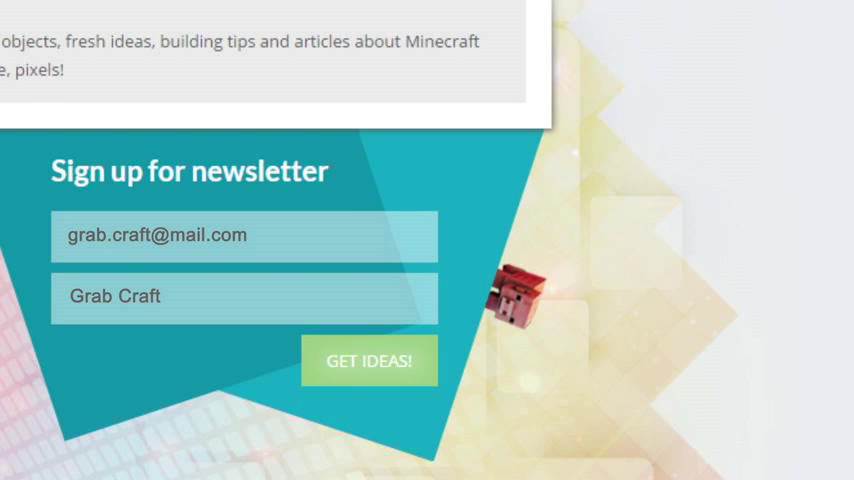